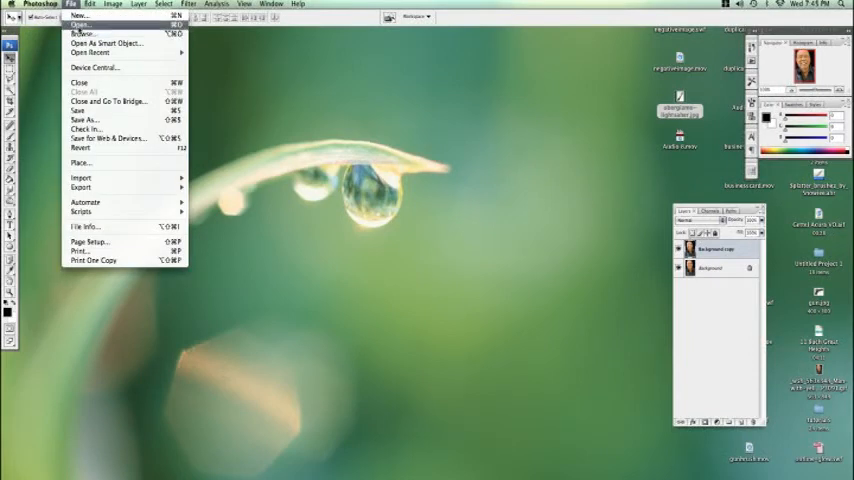
- Open the lightsaber handle image from the Desktop listing
{"action": "left_click", "coordinate": [80, 24]}
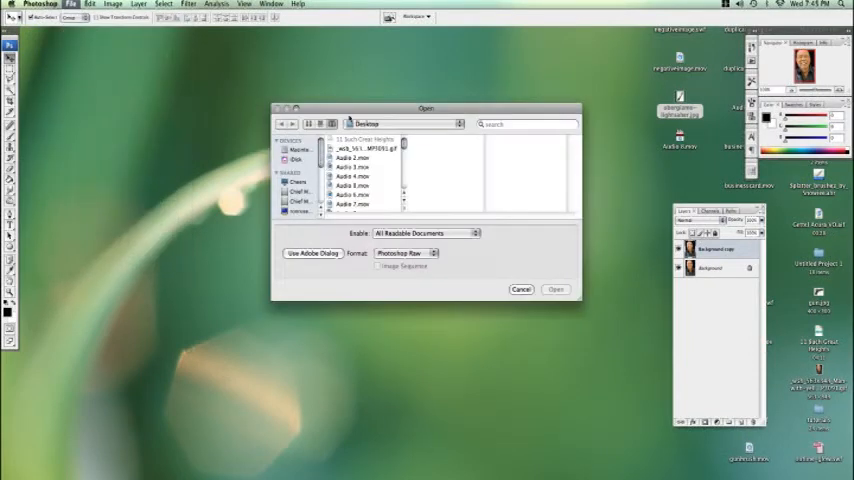
{"action": "scroll", "scroll_direction": "down", "scroll_amount": 3}
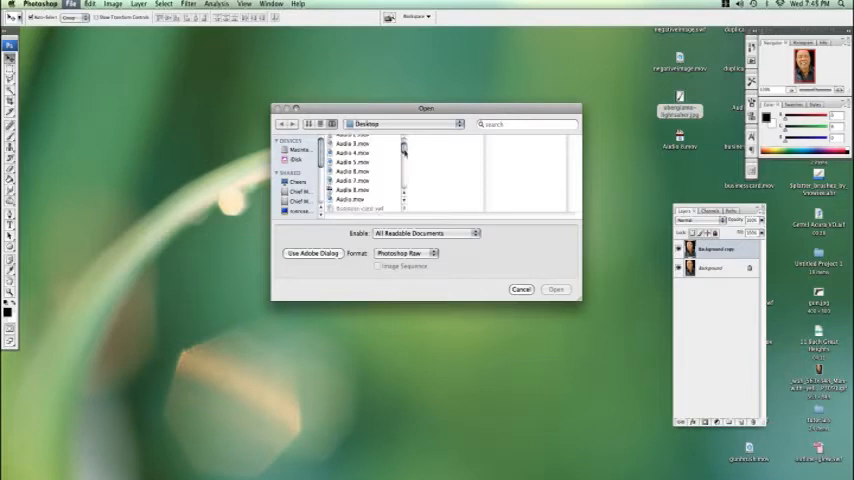
{"action": "scroll", "scroll_direction": "down", "scroll_amount": 3}
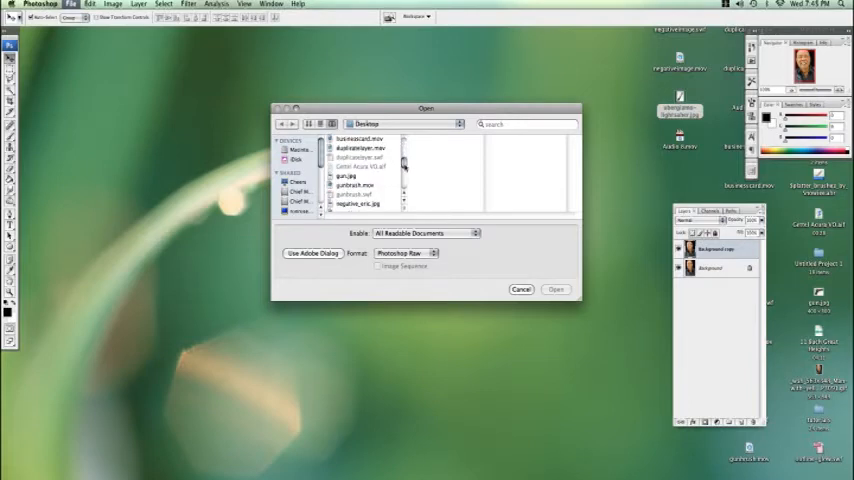
{"action": "scroll", "scroll_direction": "down", "scroll_amount": 3}
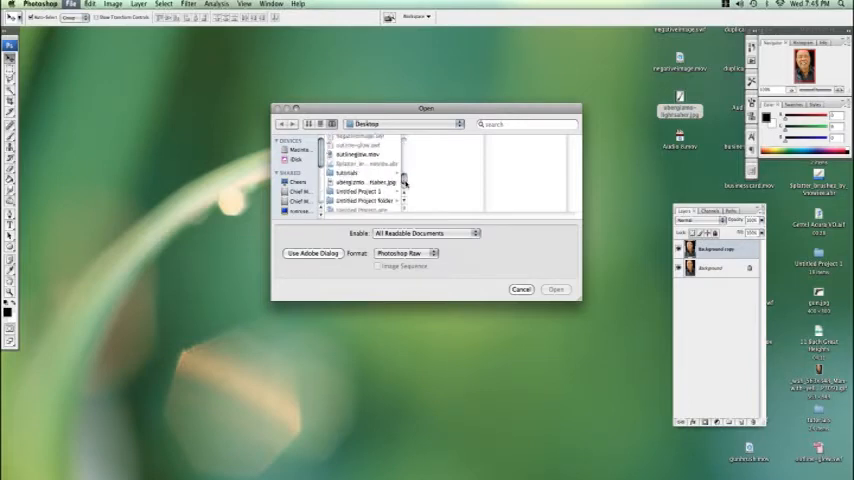
{"action": "left_click", "coordinate": [356, 172]}
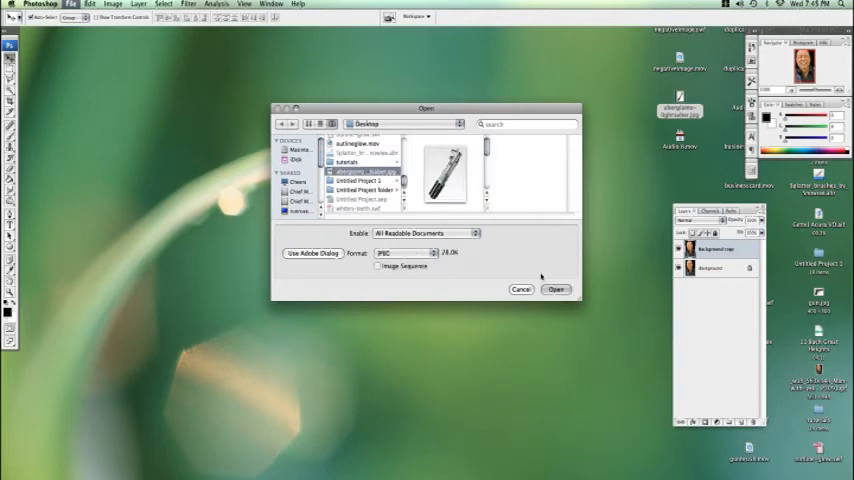
{"action": "left_click", "coordinate": [556, 288]}
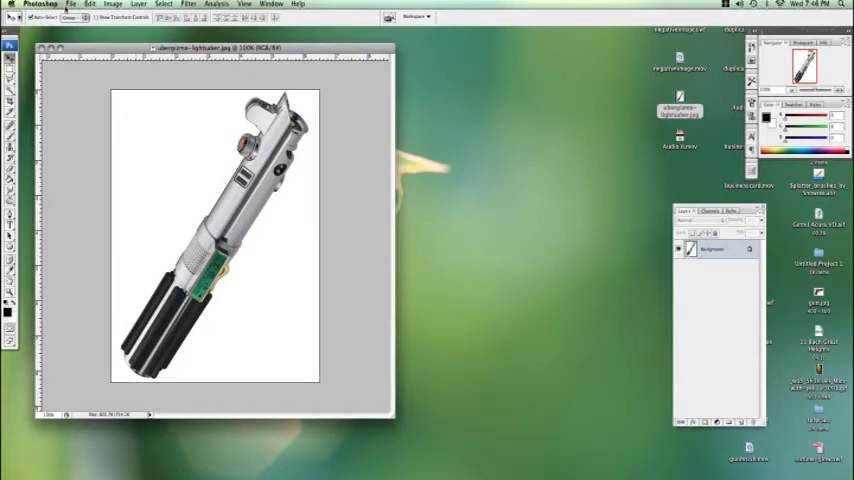
- Create a new document using a Web preset canvas size
{"action": "left_click", "coordinate": [70, 4]}
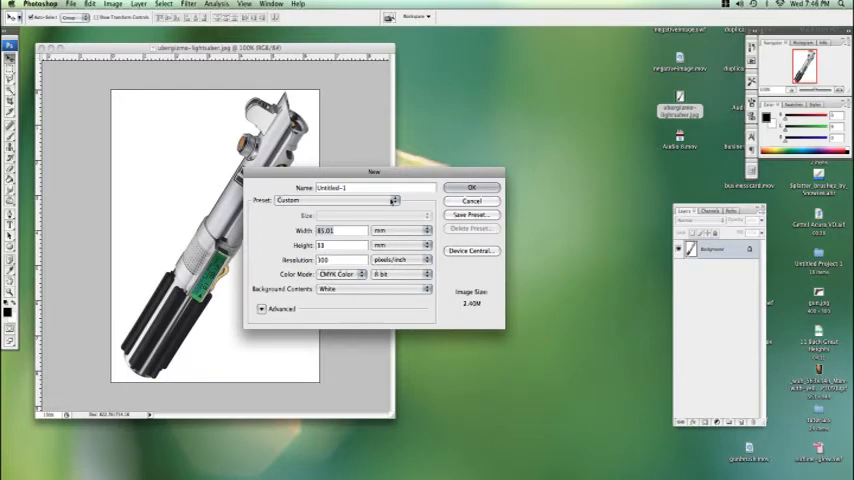
{"action": "left_click", "coordinate": [390, 200]}
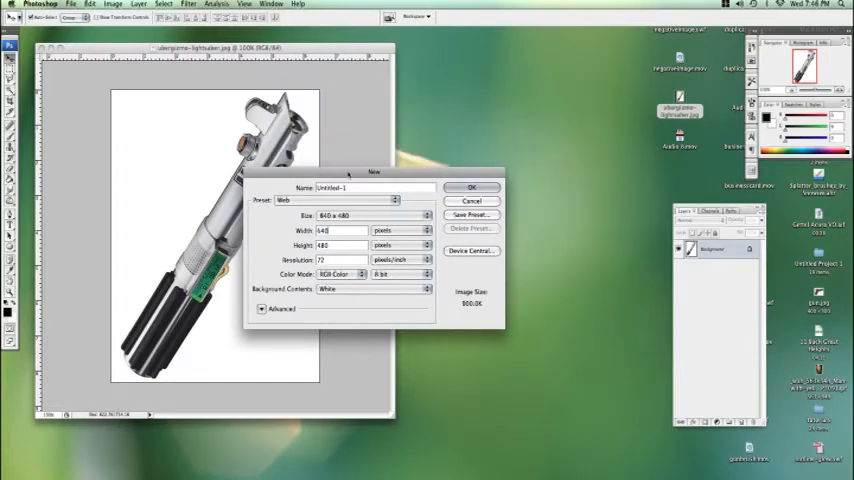
{"action": "left_click", "coordinate": [426, 216]}
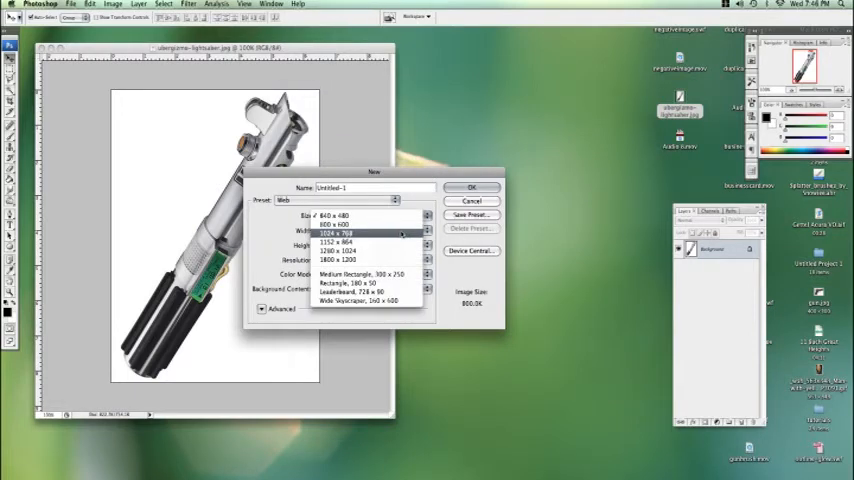
{"action": "left_click", "coordinate": [470, 188]}
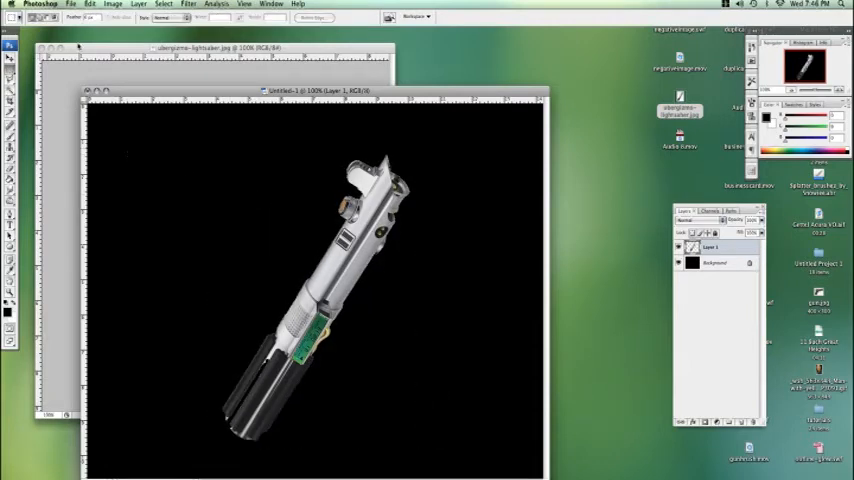
- Free Transform the handle smaller and upright, placing it at the bottom centre
{"action": "left_click", "coordinate": [72, 4]}
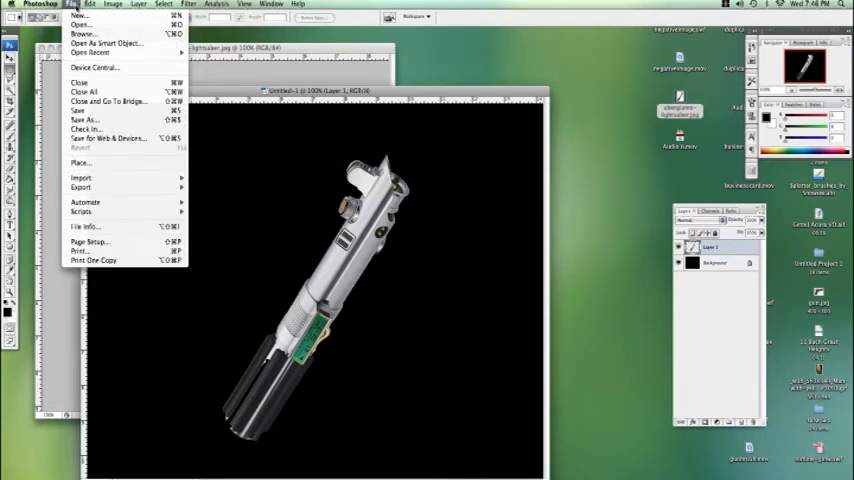
{"action": "left_click", "coordinate": [90, 4]}
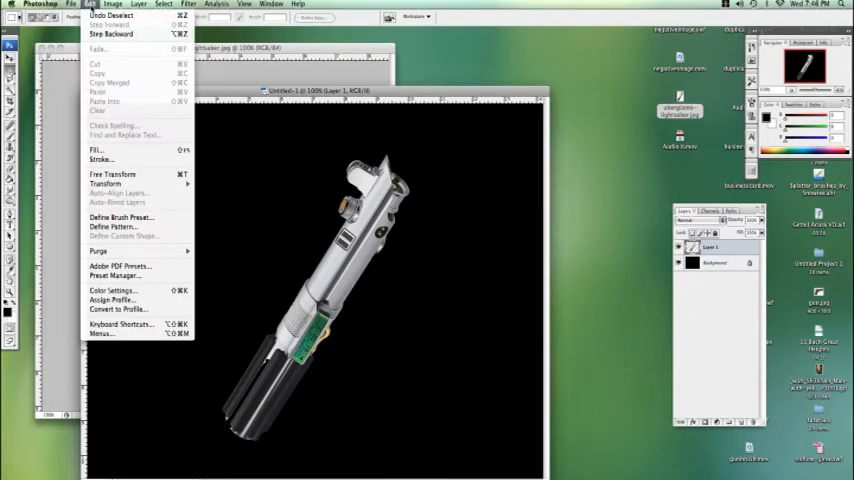
{"action": "left_click", "coordinate": [112, 172]}
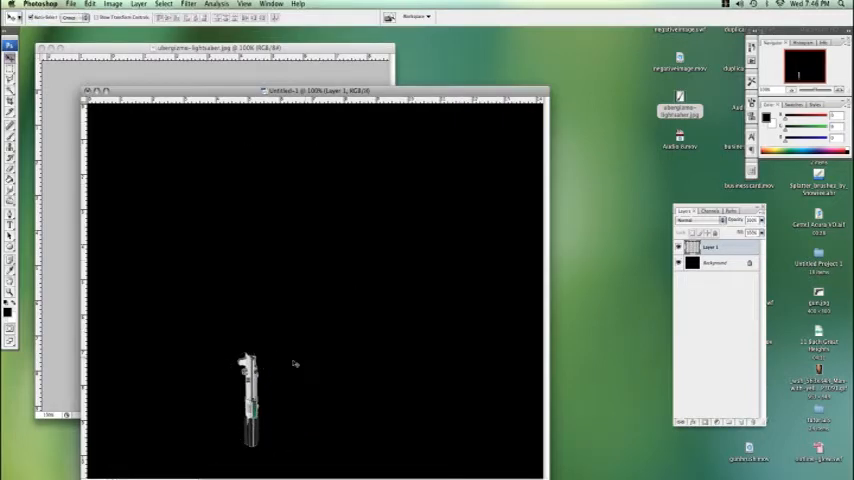
{"action": "left_click_drag", "start_coordinate": [250, 390], "coordinate": [300, 390]}
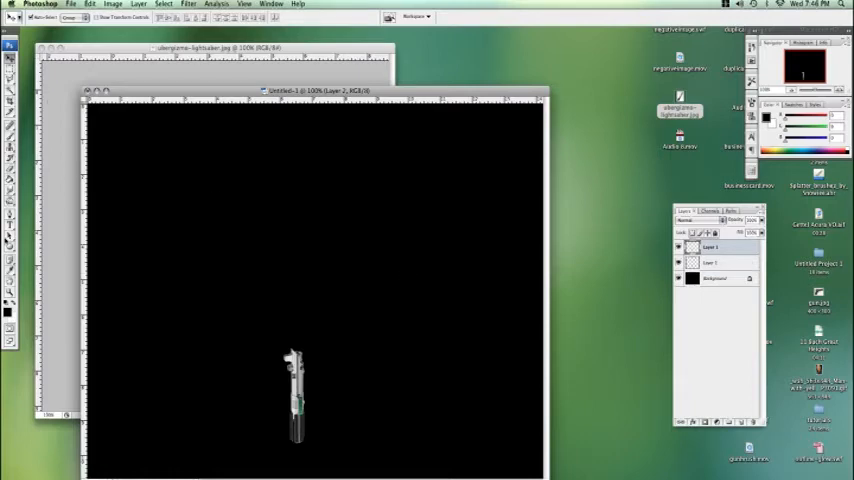
- Draw a narrow white rectangle upward from the hilt with the Rectangle Tool
{"action": "left_click", "coordinate": [8, 252]}
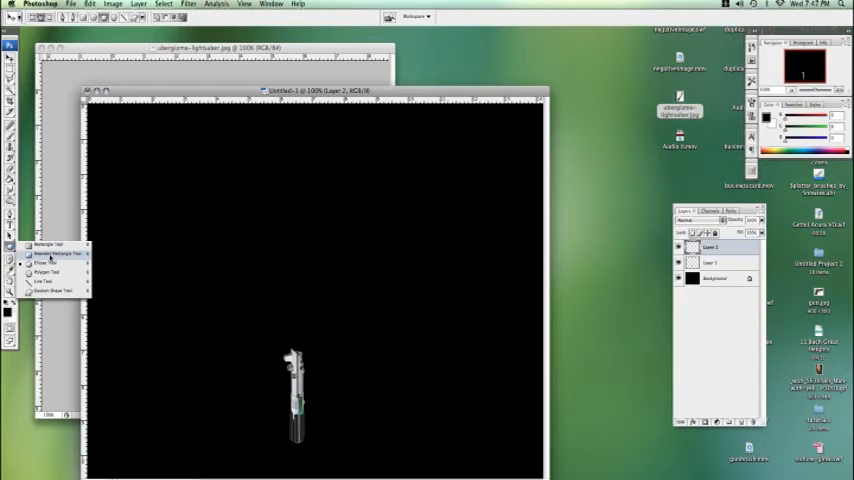
{"action": "left_click", "coordinate": [46, 252]}
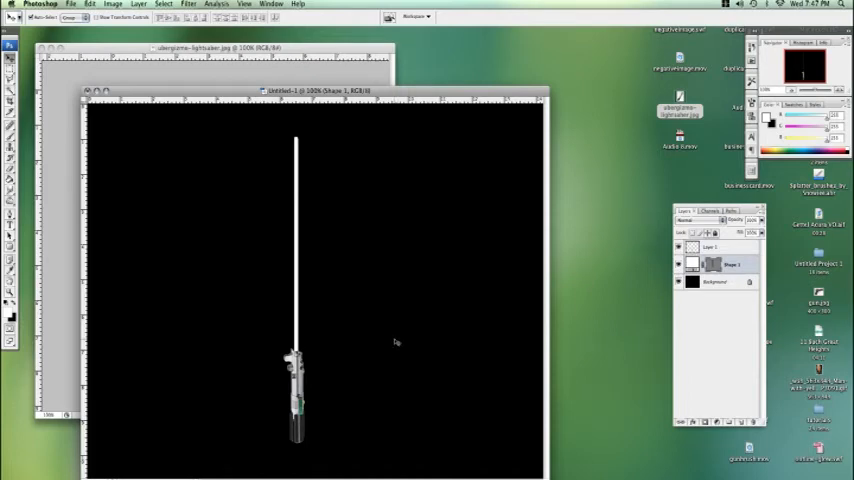
{"action": "mouse_move", "coordinate": [280, 208]}
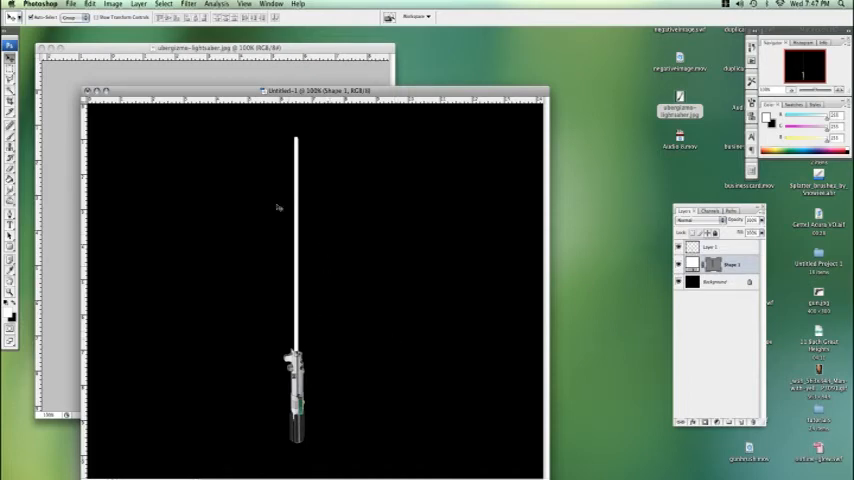
{"action": "left_click", "coordinate": [138, 4]}
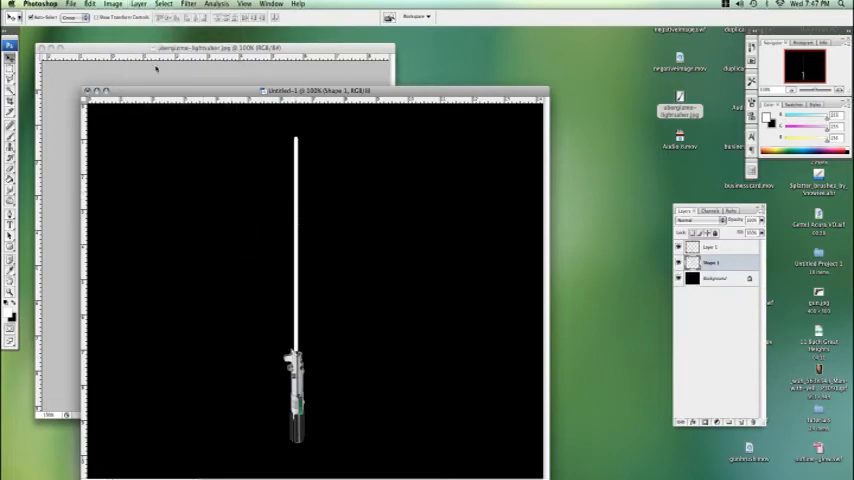
- Apply an Outer Glow layer style to the blade with a blue glow colour
{"action": "left_click", "coordinate": [140, 4]}
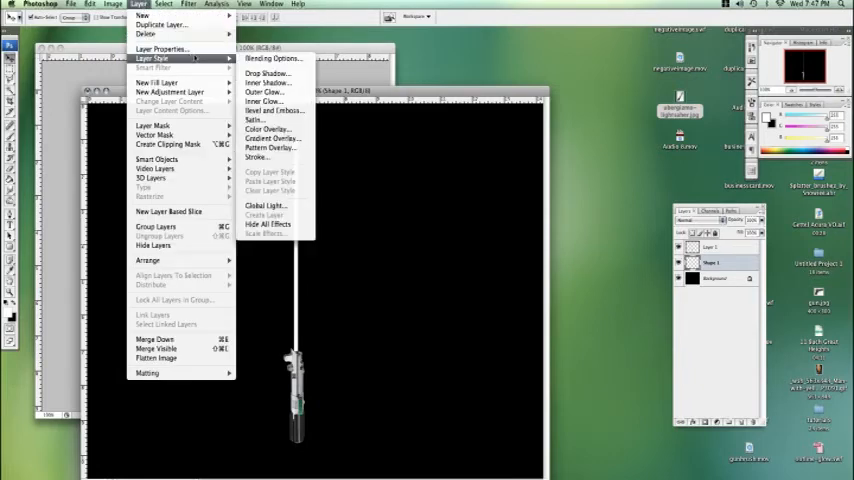
{"action": "mouse_move", "coordinate": [268, 84]}
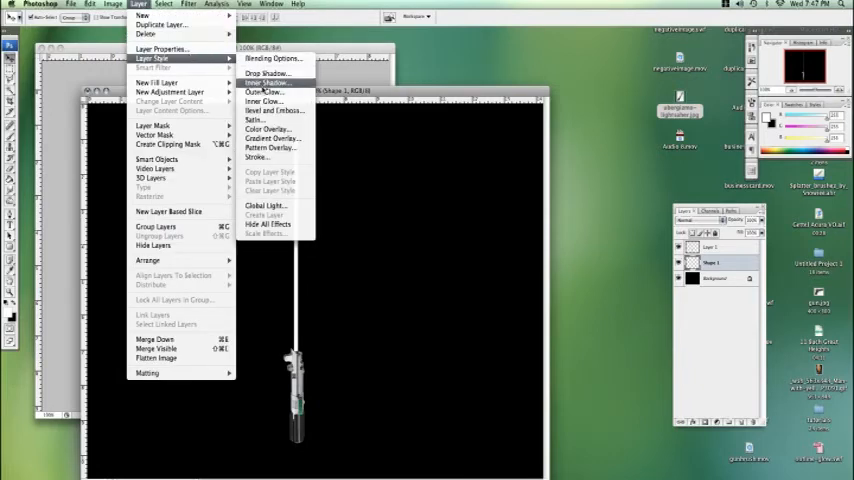
{"action": "left_click", "coordinate": [264, 92]}
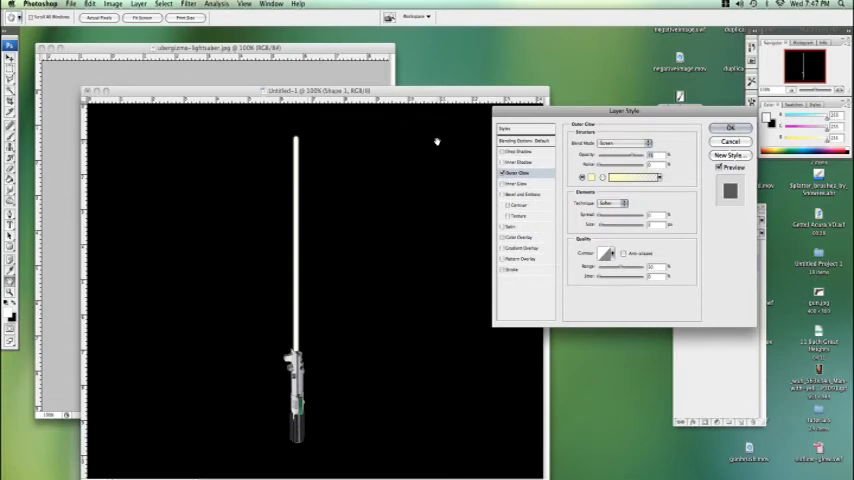
{"action": "mouse_move", "coordinate": [604, 228]}
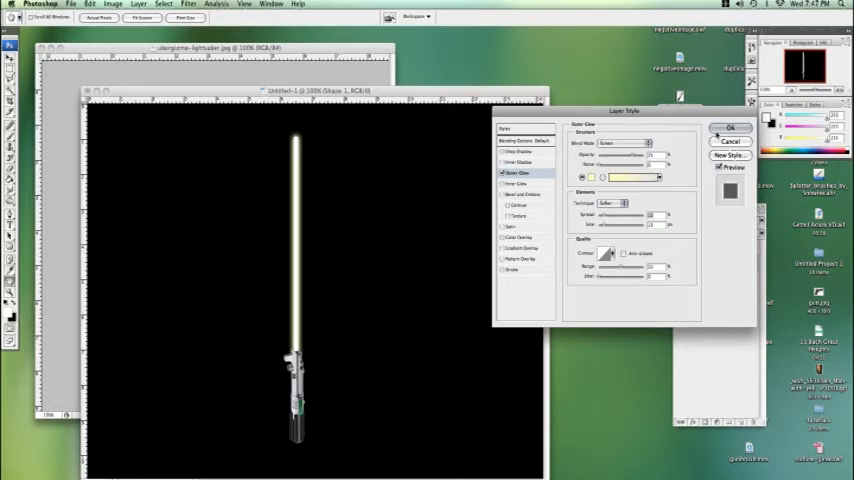
{"action": "left_click", "coordinate": [628, 176]}
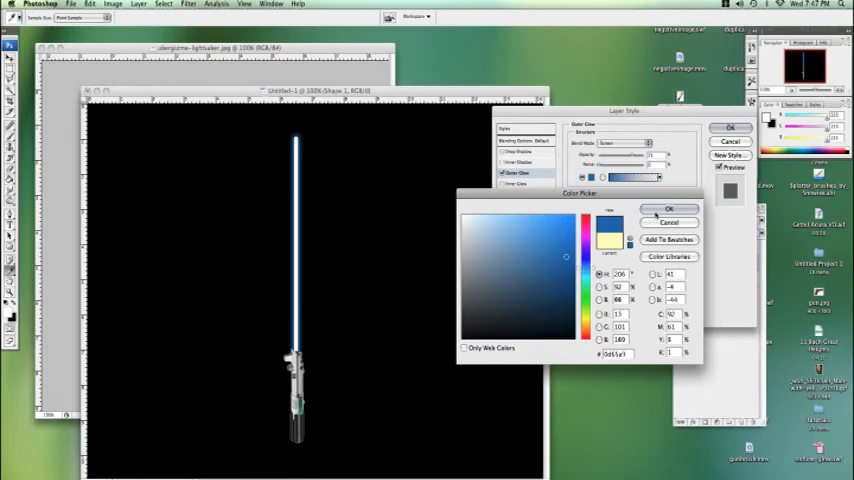
{"action": "left_click", "coordinate": [668, 208]}
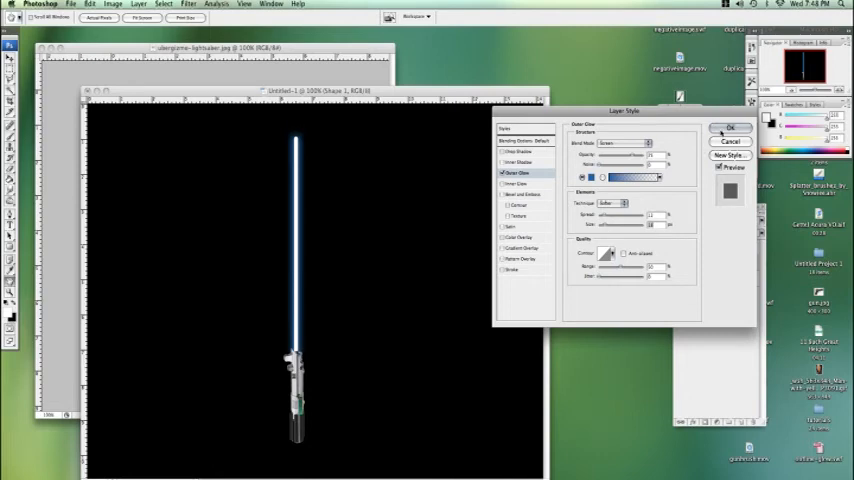
{"action": "left_click", "coordinate": [730, 128]}
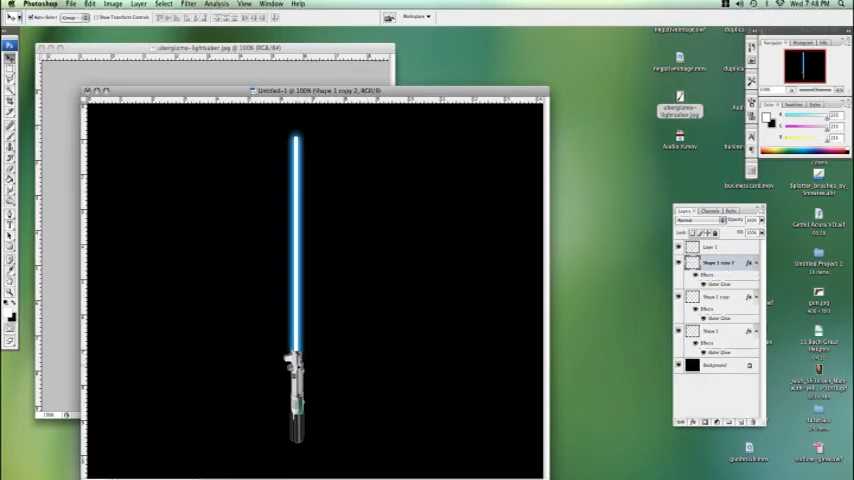
- Duplicate the glowing blade layer to intensify the blue glow
{"action": "left_click", "coordinate": [710, 246]}
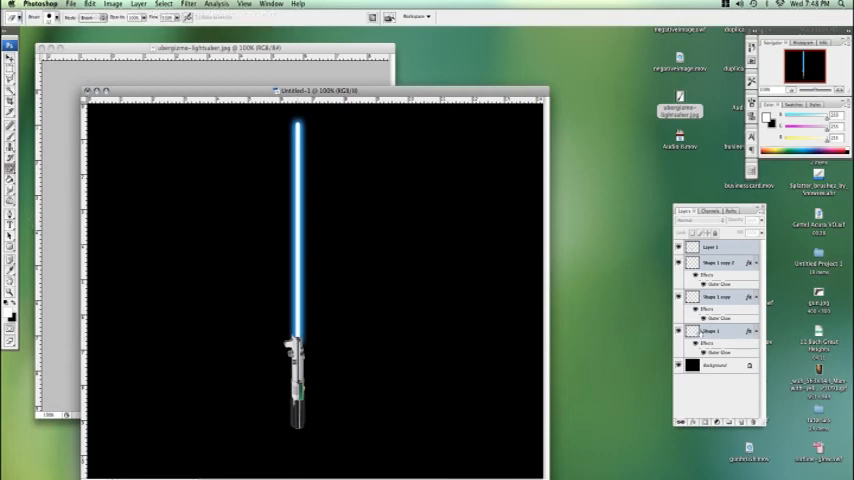
{"action": "left_click", "coordinate": [710, 330]}
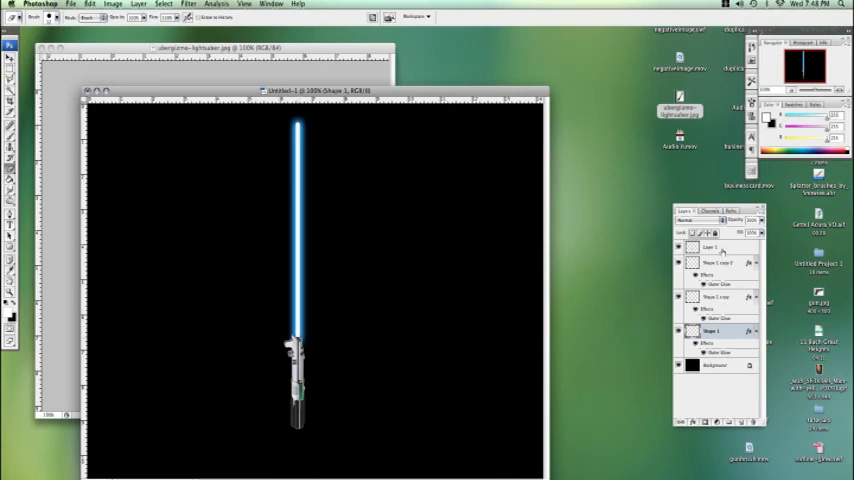
{"action": "left_click", "coordinate": [710, 246]}
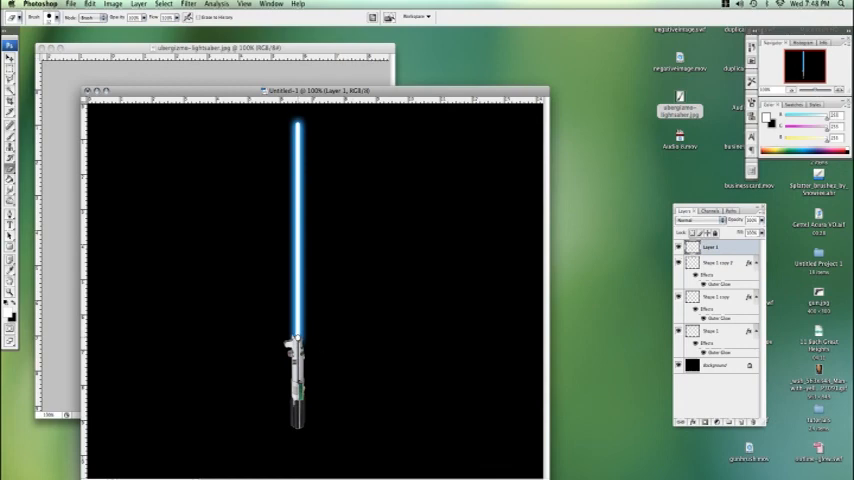
{"action": "mouse_move", "coordinate": [264, 316]}
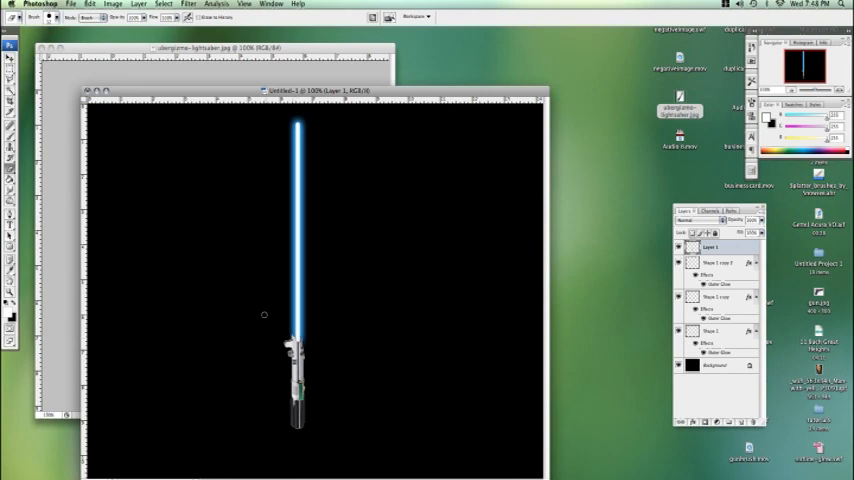
{"action": "mouse_move", "coordinate": [218, 208]}
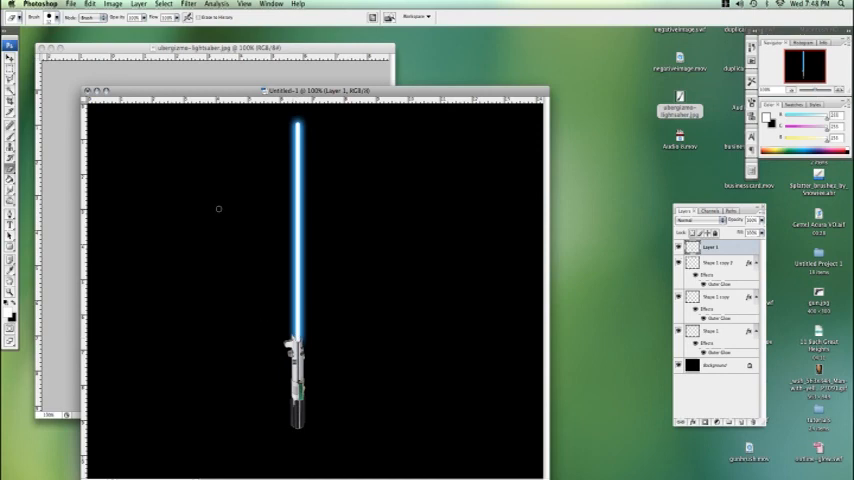